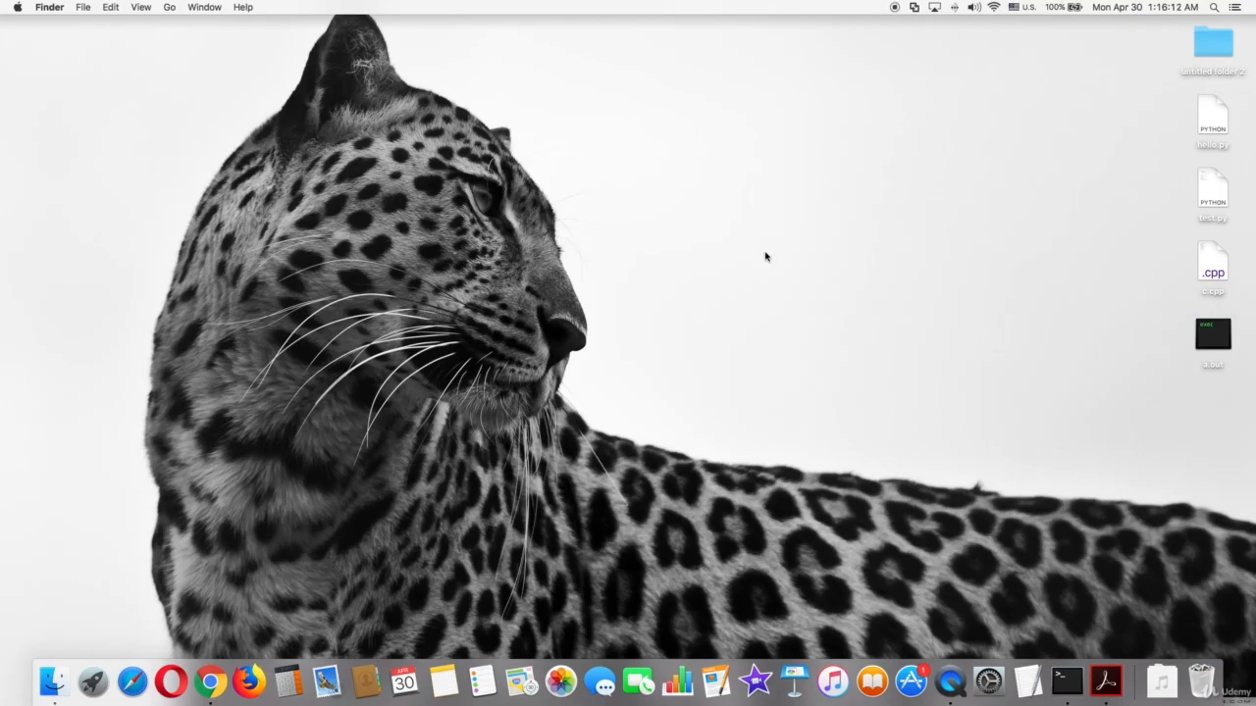
{"action": "mouse_move", "coordinate": [785, 191]}
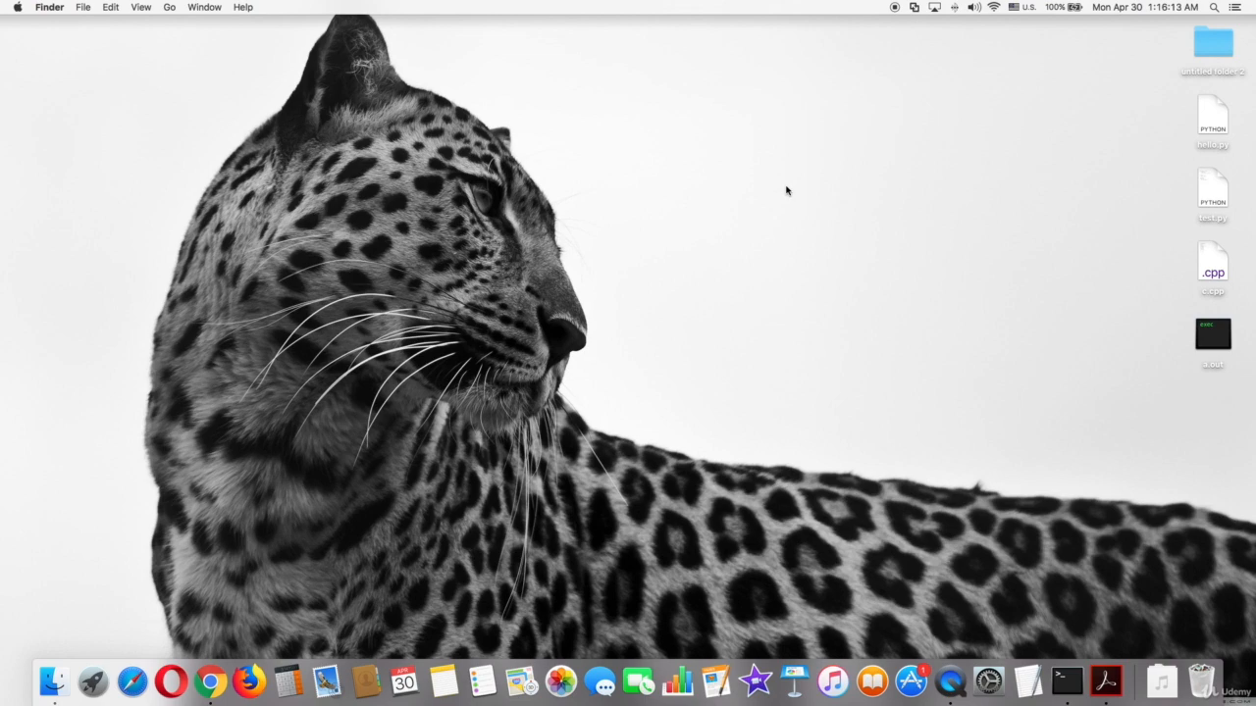
Bring up the Brackets editor from the Dock with the empty hello.py file.
{"action": "left_click", "coordinate": [92, 679]}
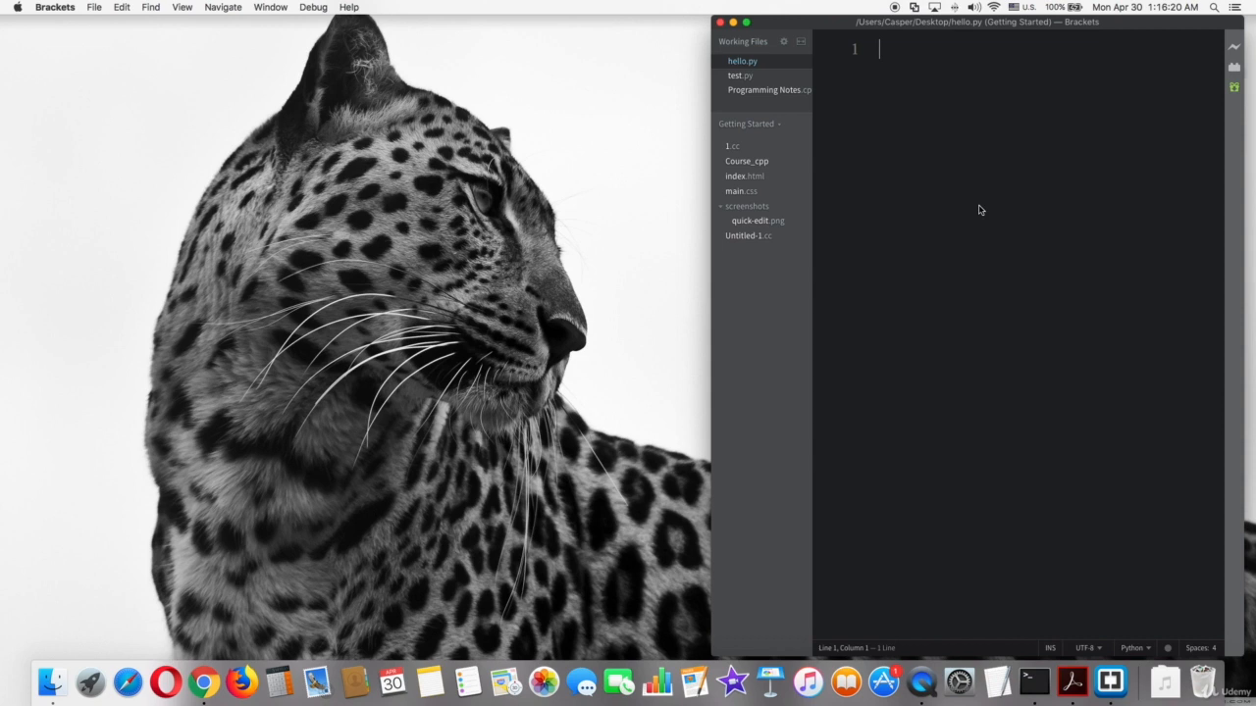
Assign name = "Python" on line 1 and name2 = "C++" on line 2 of hello.py.
{"action": "type", "text": "name ="}
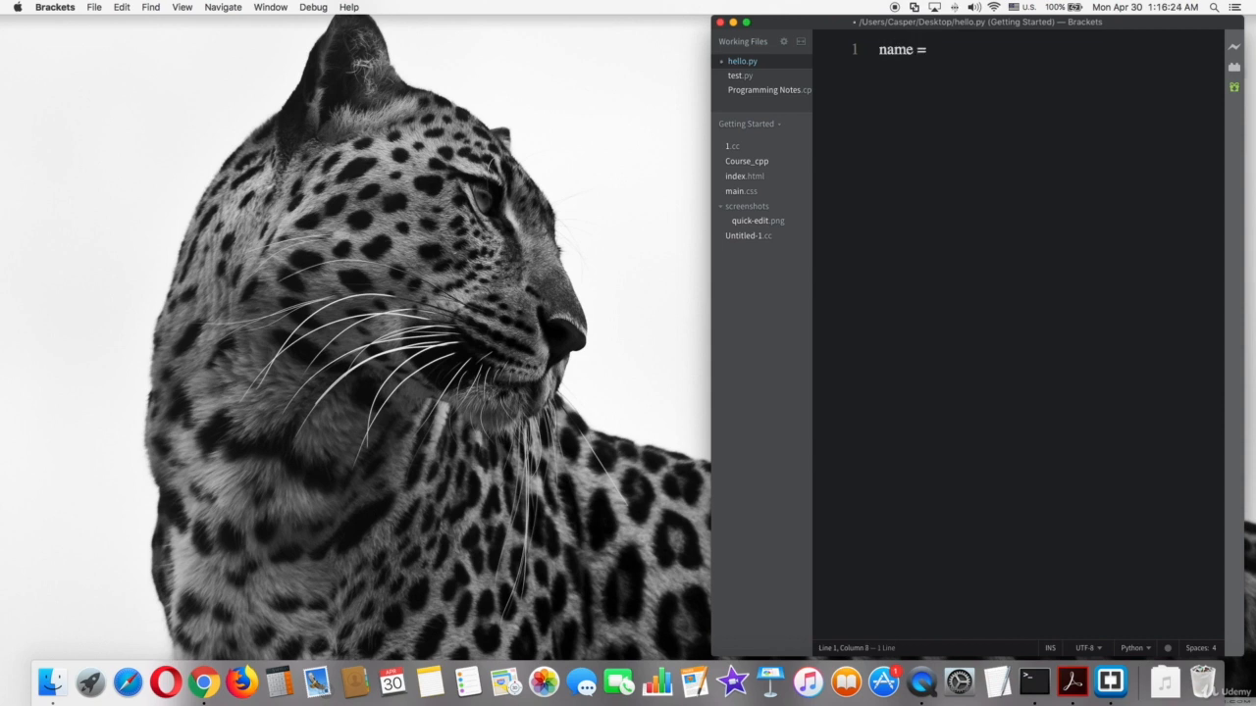
{"action": "type", "text": "\"Python"}
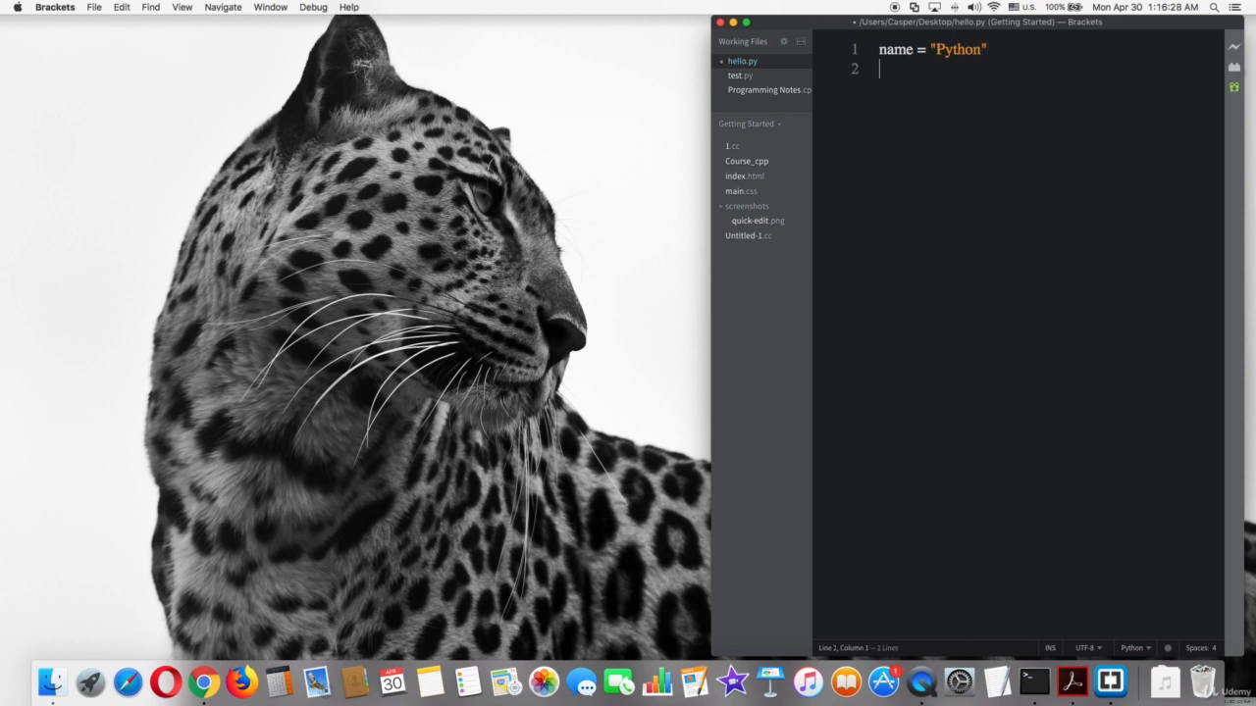
{"action": "type", "text": "name2"}
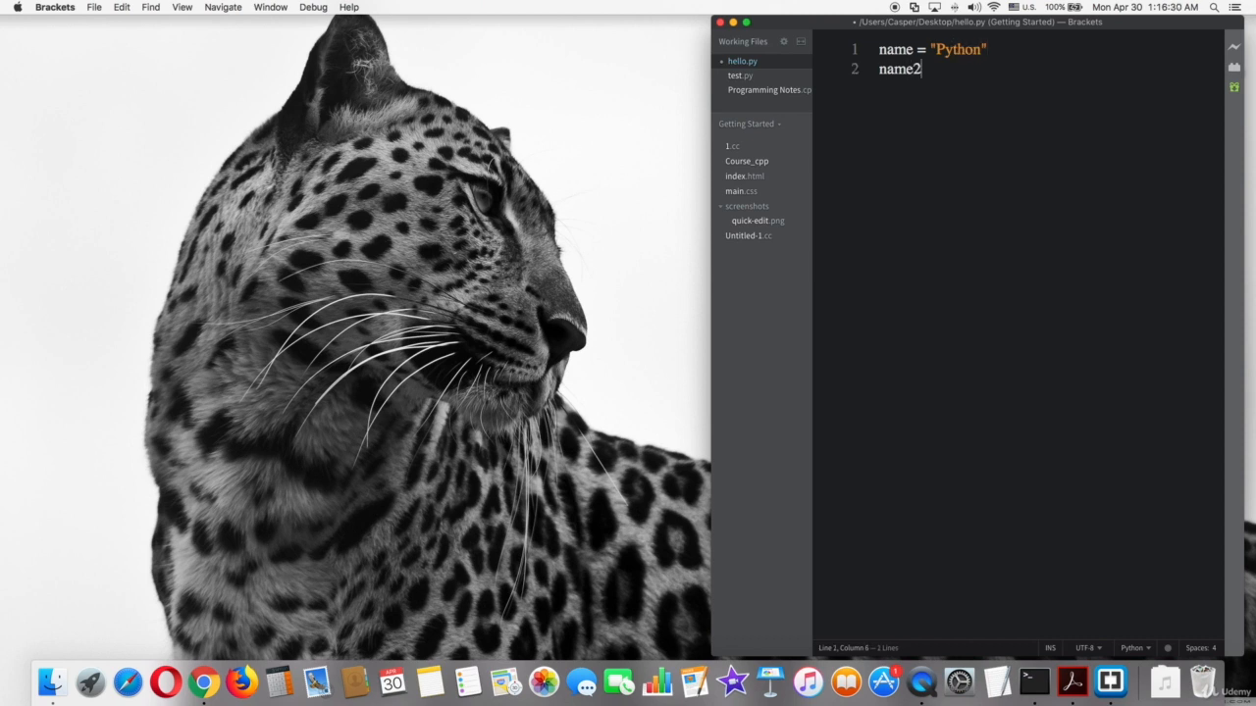
{"action": "type", "text": "= \"\""}
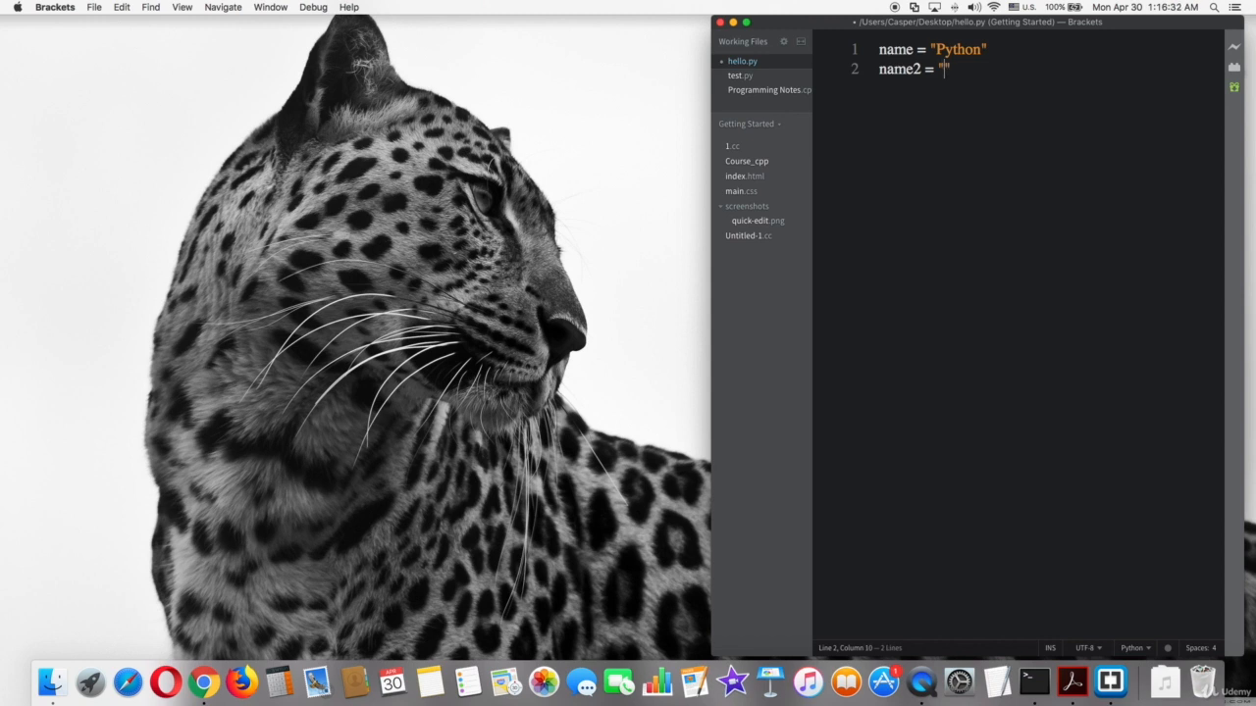
{"action": "type", "text": "C++"}
{"action": "type", "text": "if name"}
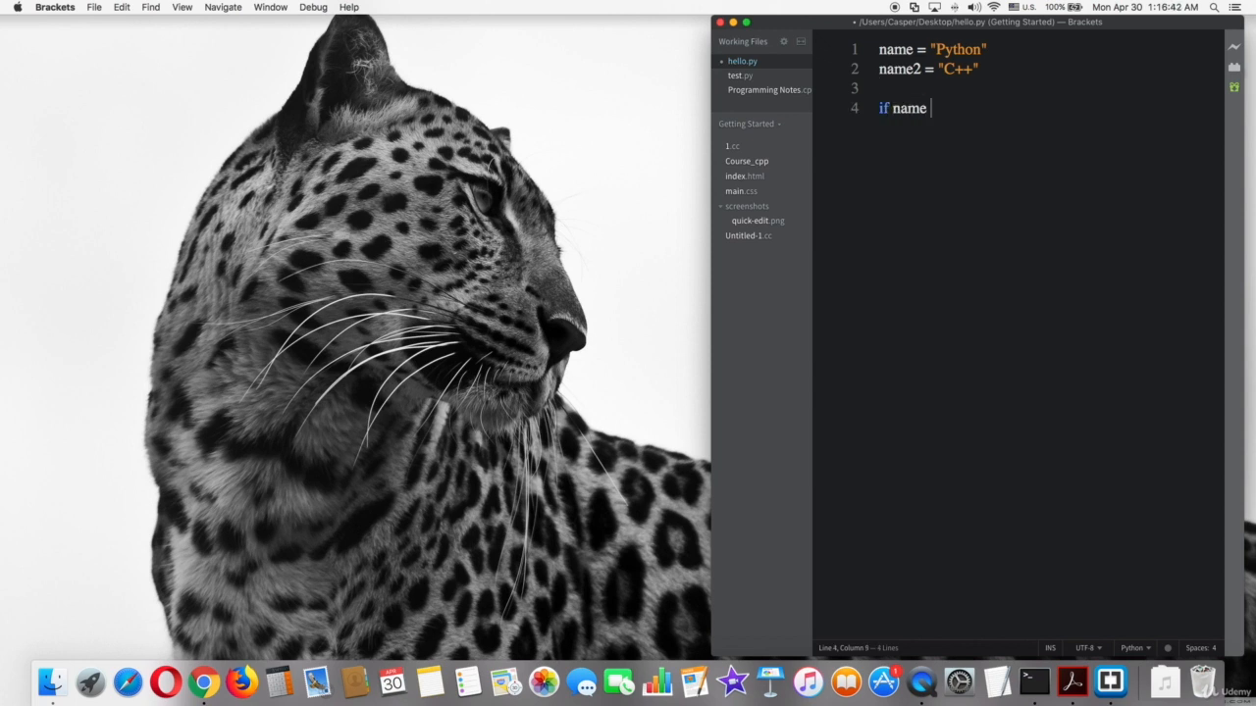
Write if name == name2: printing "Two strings are equal", else printing "Two strings are not equal".
{"action": "type", "text": "== name2"}
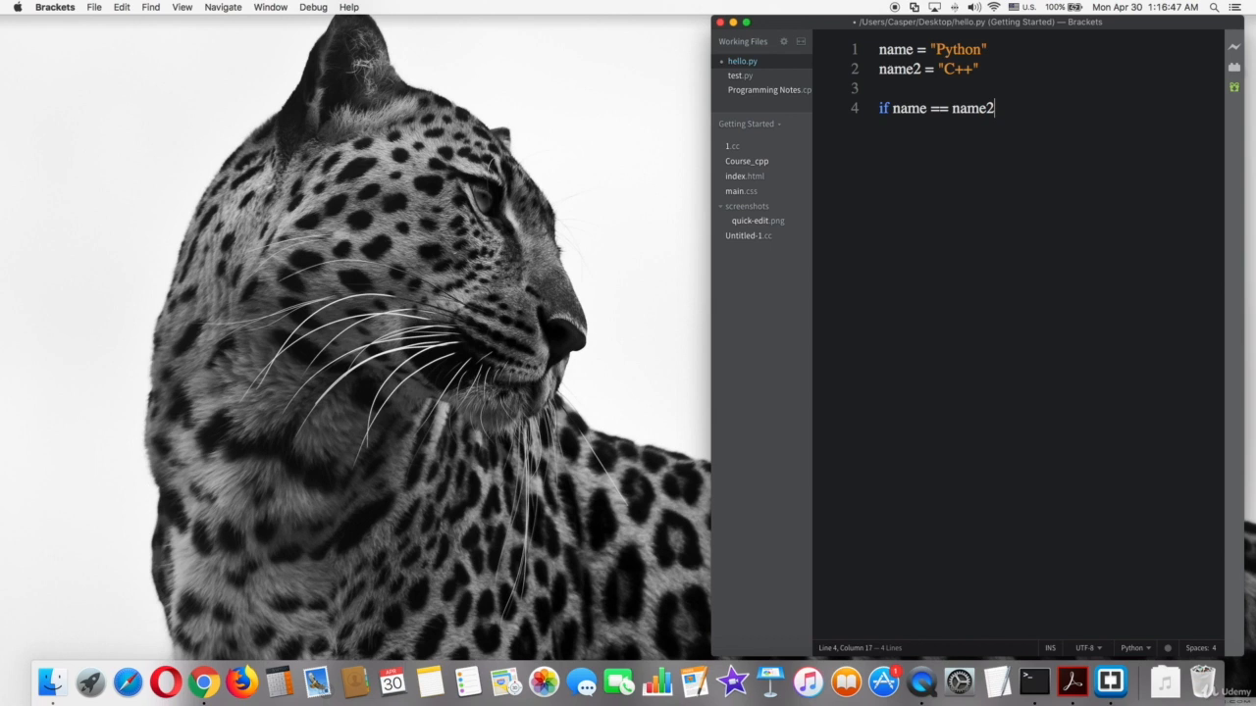
{"action": "type", "text": ":"}
{"action": "type", "text": "print (\"Two strings are equal"}
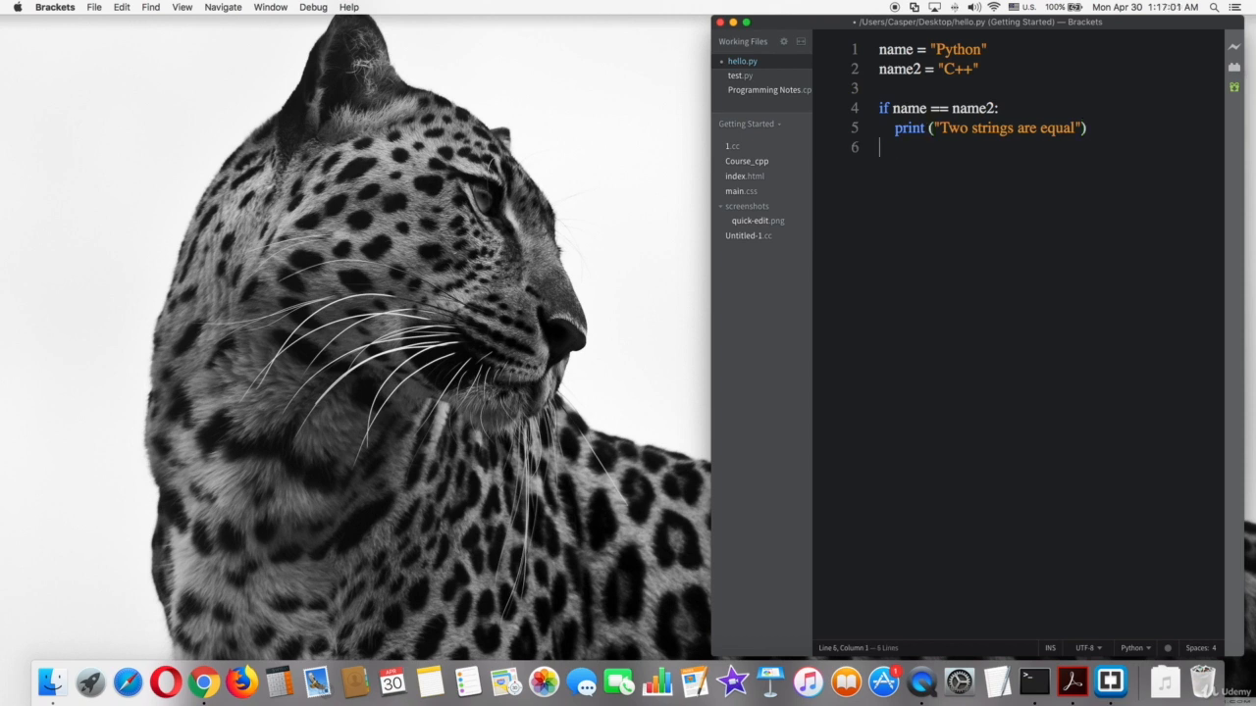
{"action": "type", "text": "else:"}
{"action": "type", "text": "print (\"Two strings are not "}
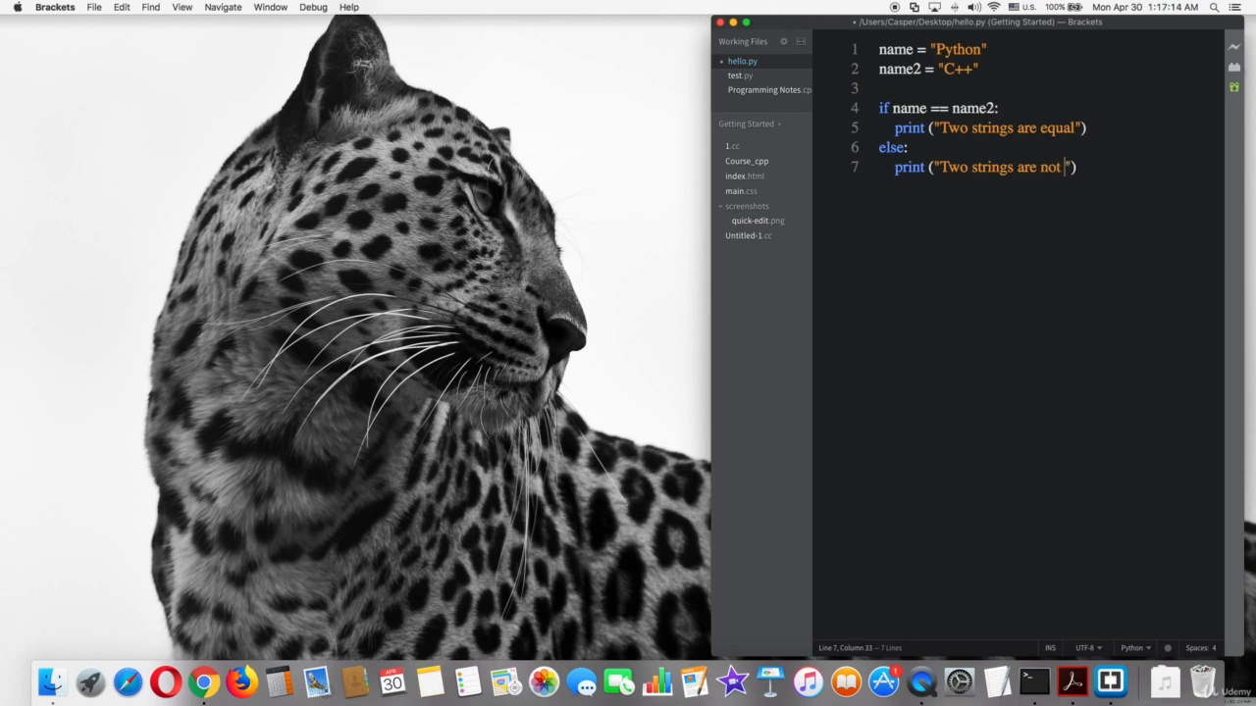
{"action": "type", "text": "equal"}
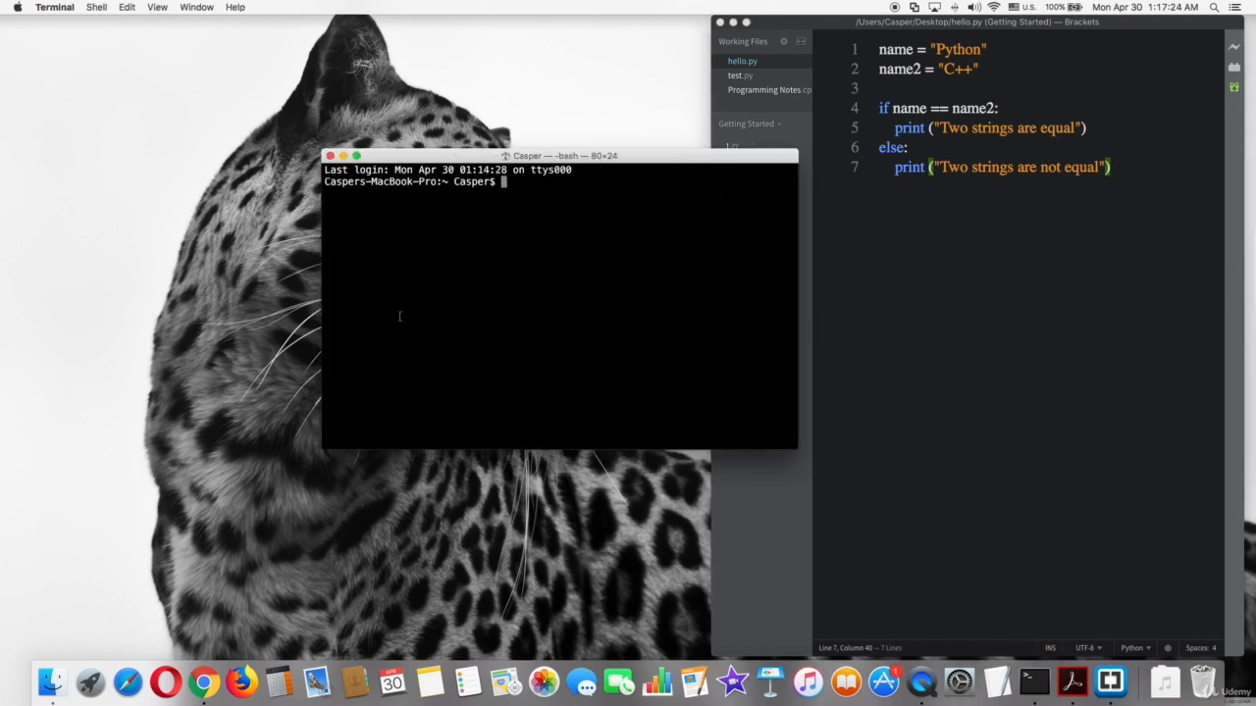
Run python3 hello.py in Terminal and highlight the output "Two strings are not equal".
{"action": "left_click_drag", "start_coordinate": [557, 155], "coordinate": [447, 118]}
{"action": "type", "text": "pyt"}
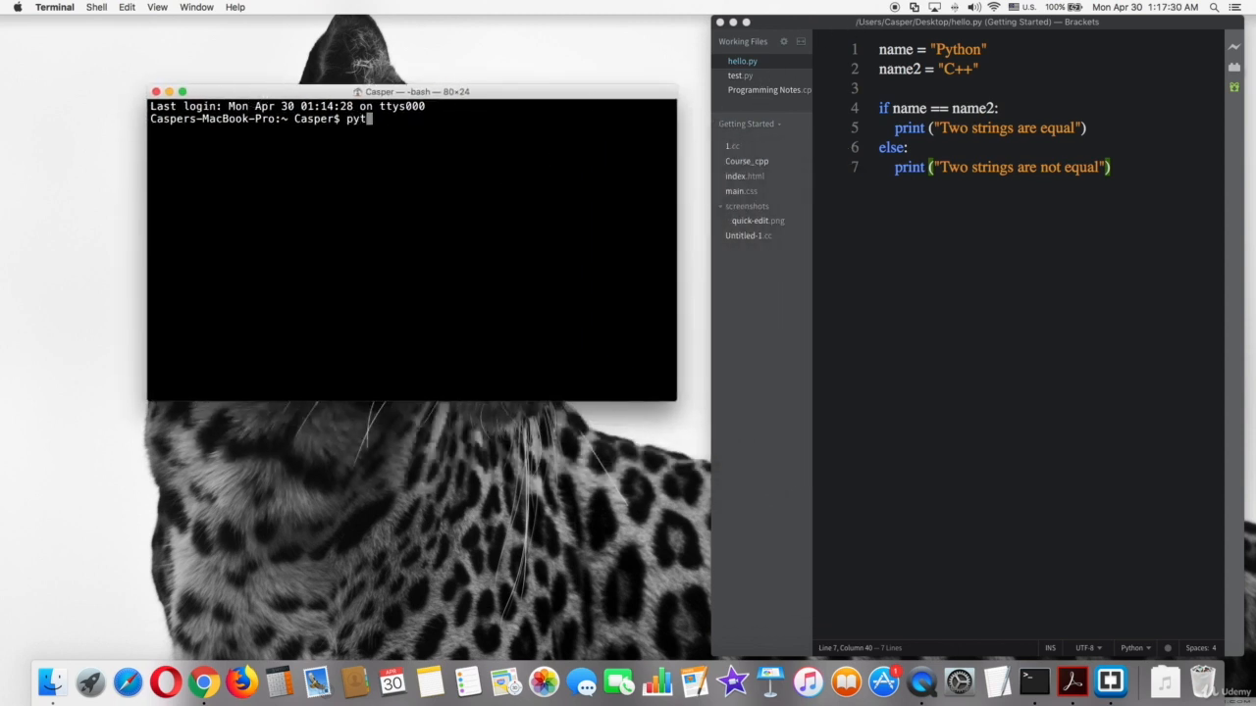
{"action": "type", "text": "hon3 /Users/Casper/Desktop/hello.py"}
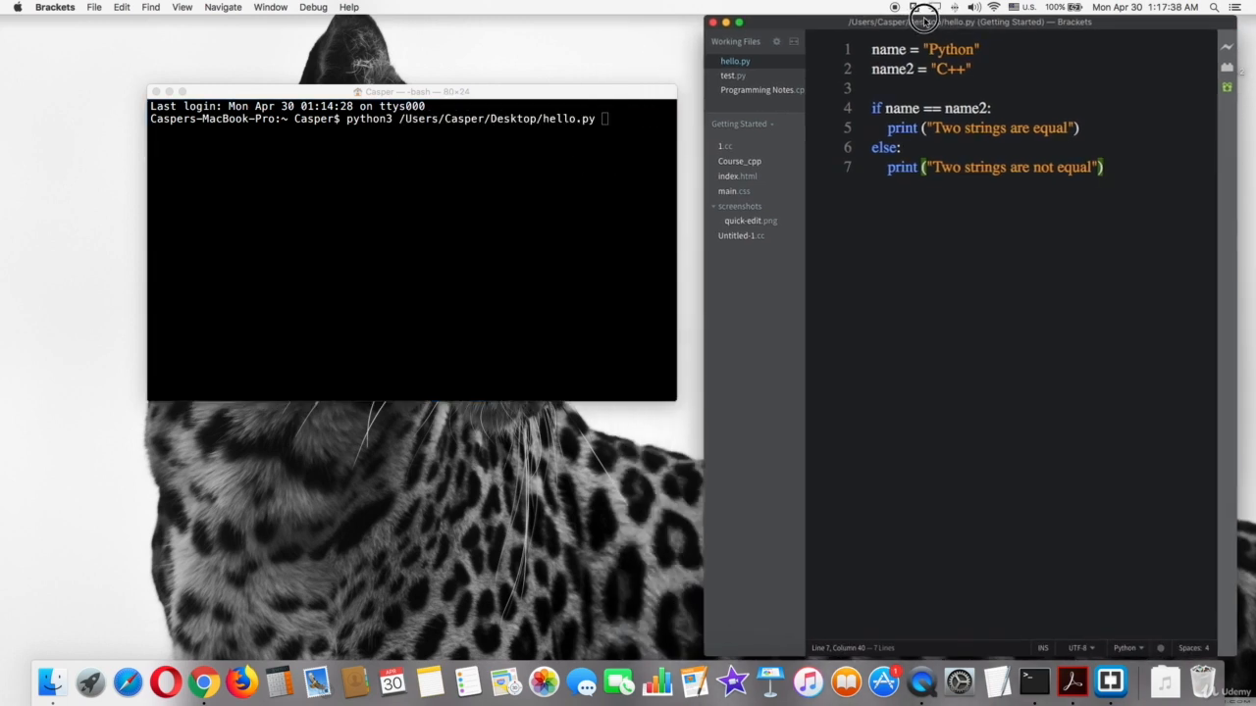
{"action": "left_click", "coordinate": [412, 245]}
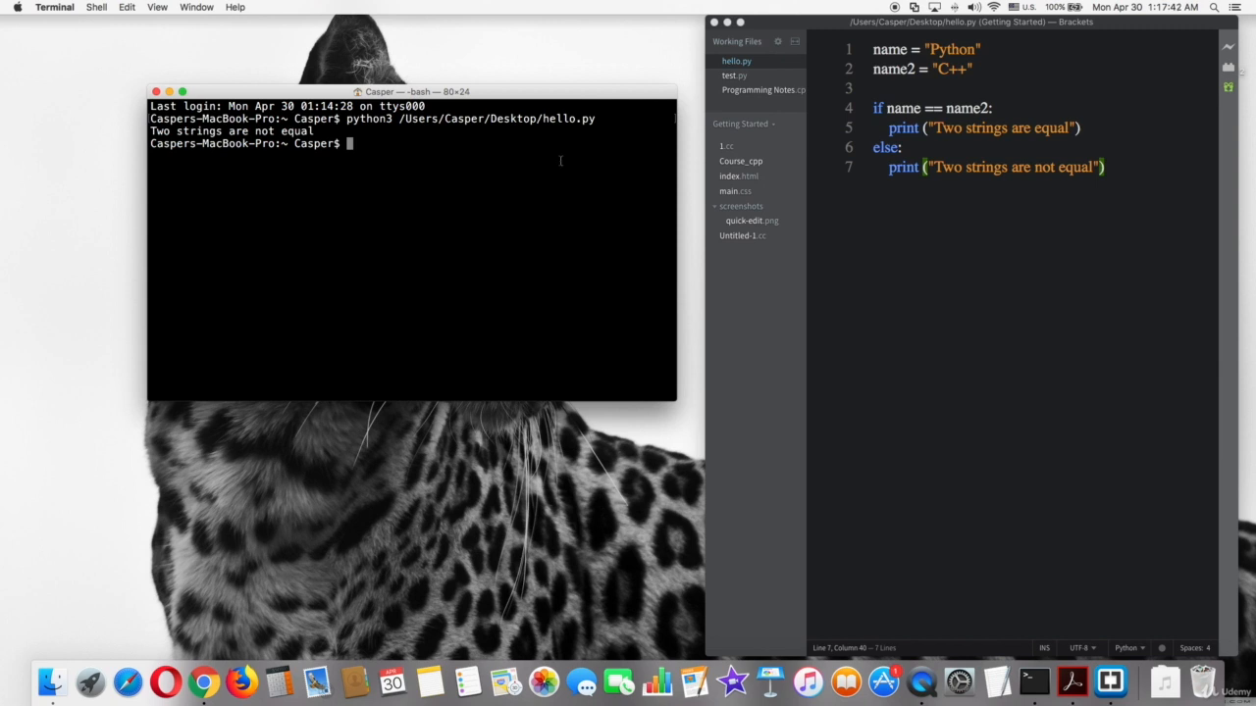
{"action": "left_click_drag", "start_coordinate": [191, 130], "coordinate": [314, 130]}
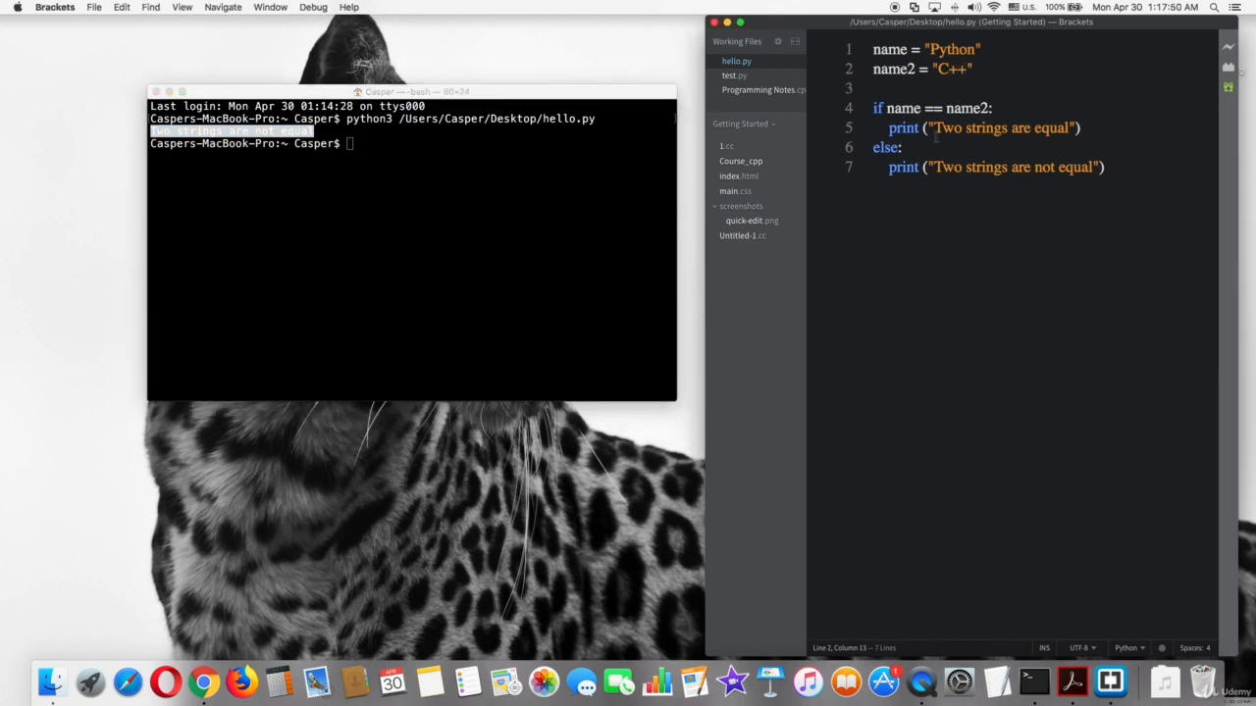
Change name2 from "C++" to "Python" so both strings match.
{"action": "key", "text": "Backspace"}
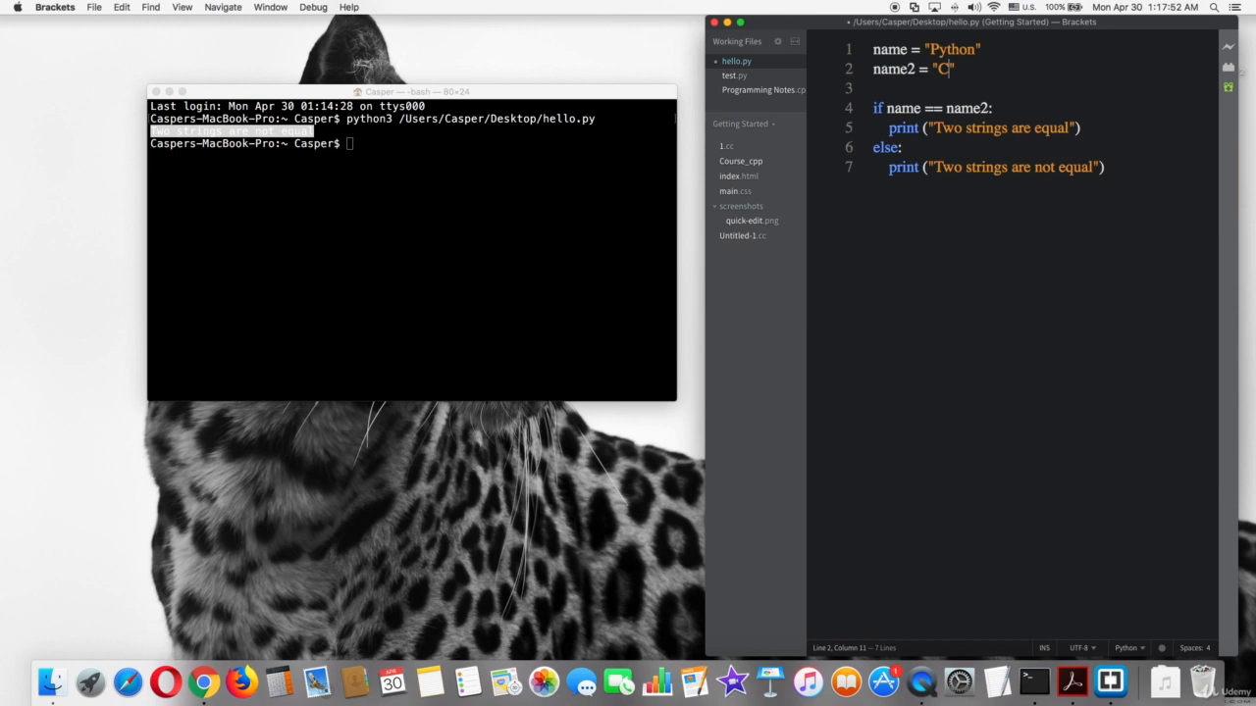
{"action": "type", "text": "ython"}
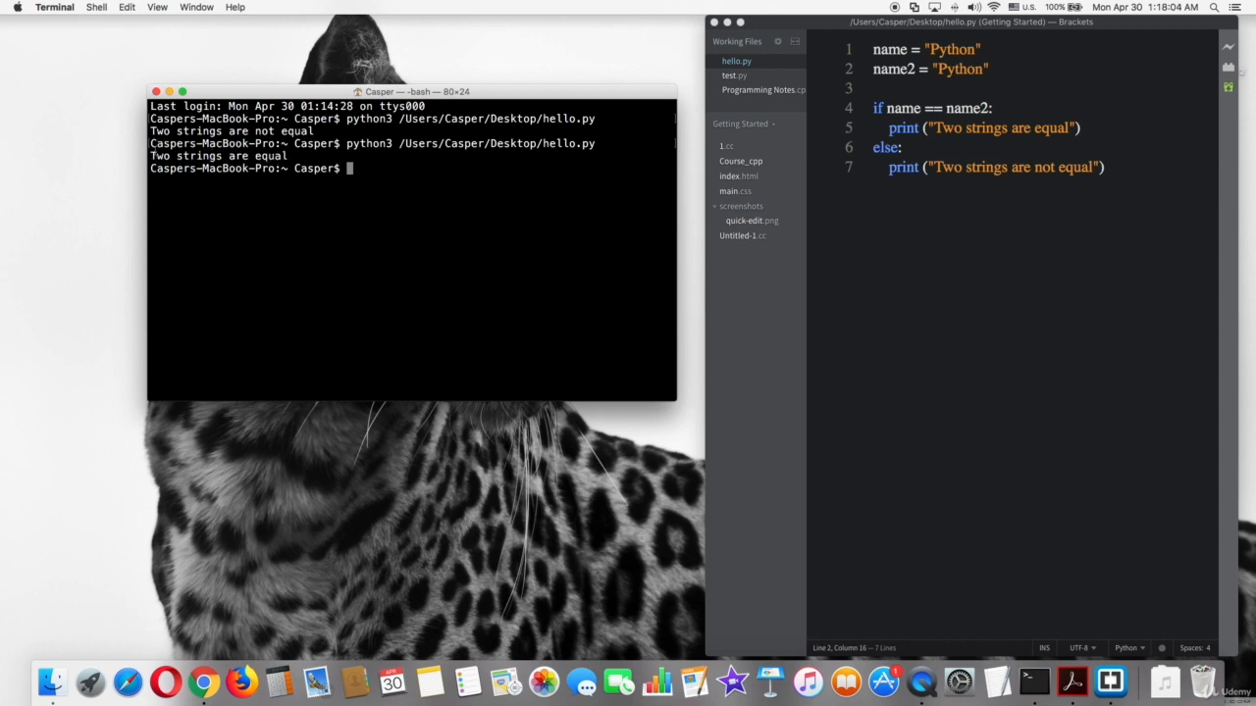
{"action": "mouse_move", "coordinate": [1087, 149]}
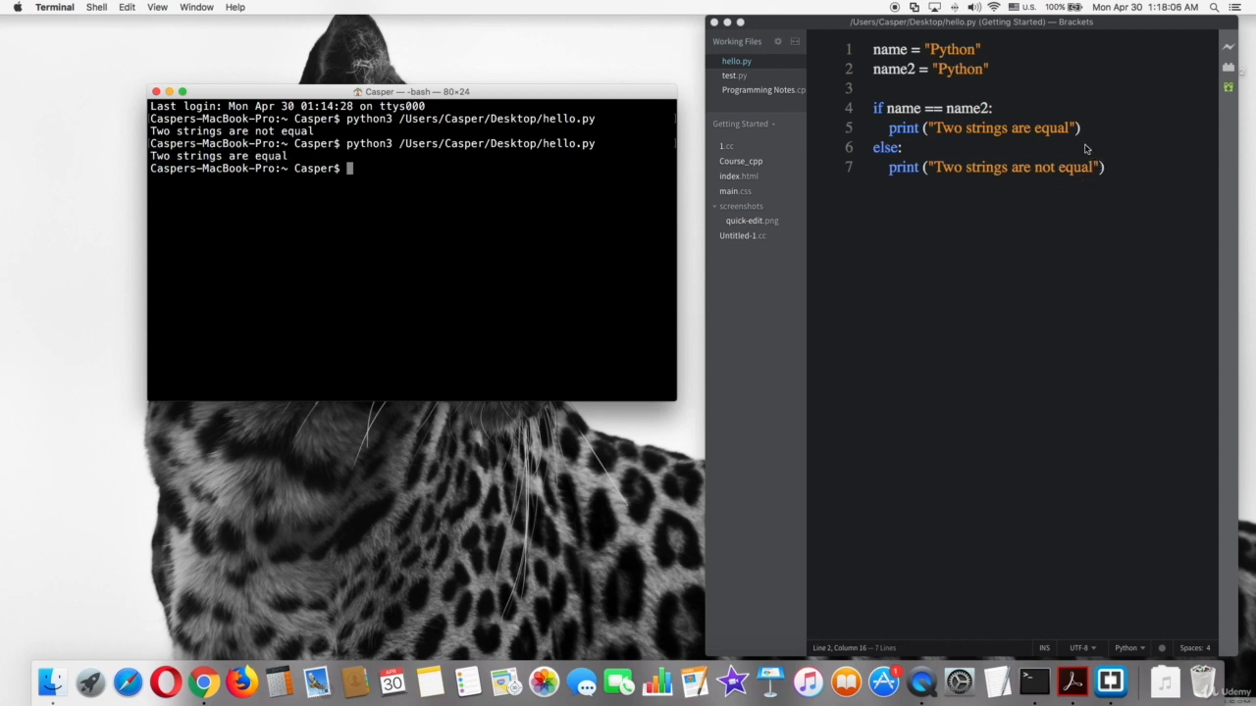